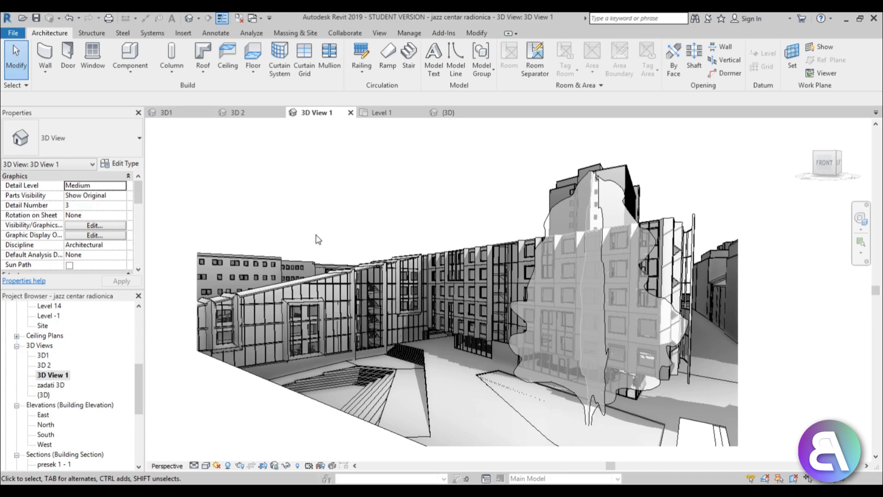
mouse_move(303, 220)
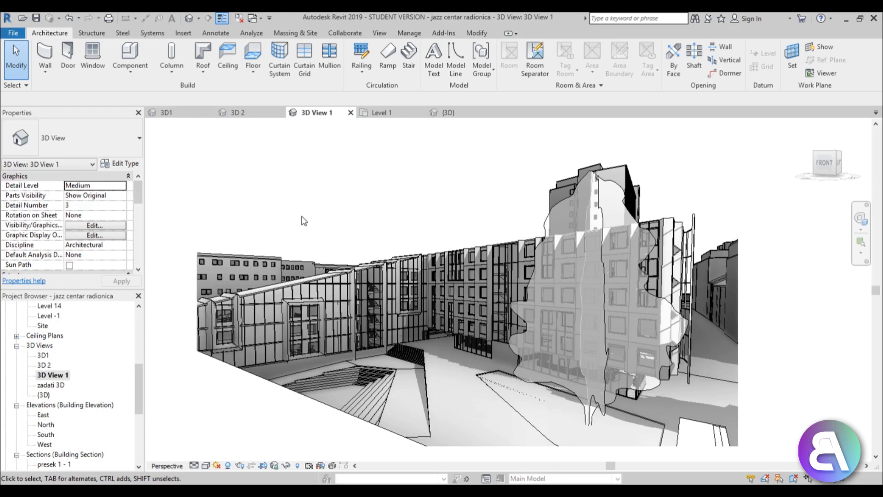
mouse_move(340, 217)
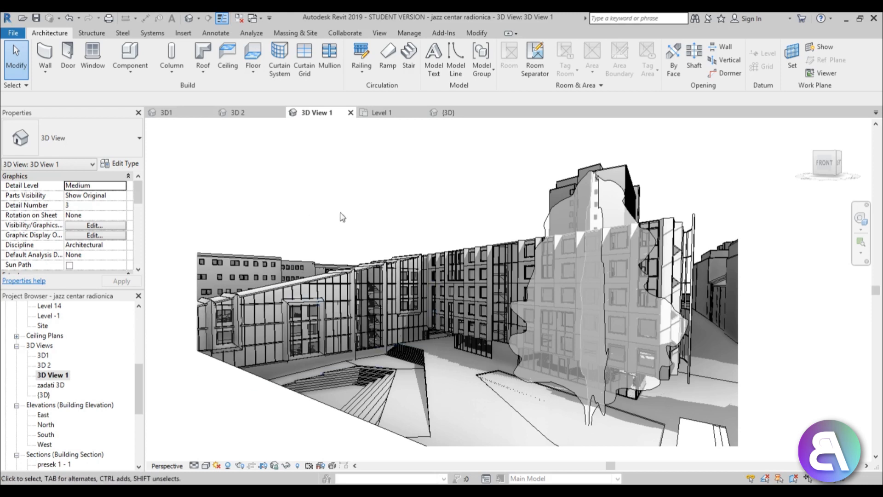
mouse_move(338, 225)
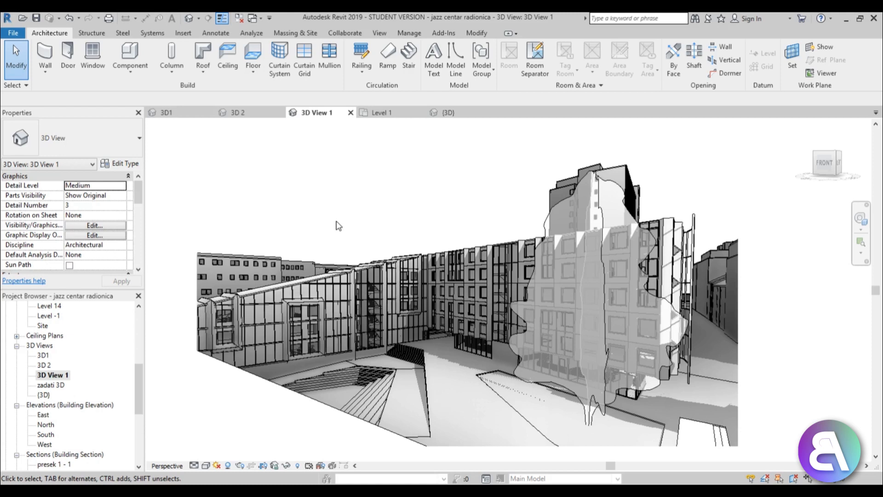
mouse_move(310, 228)
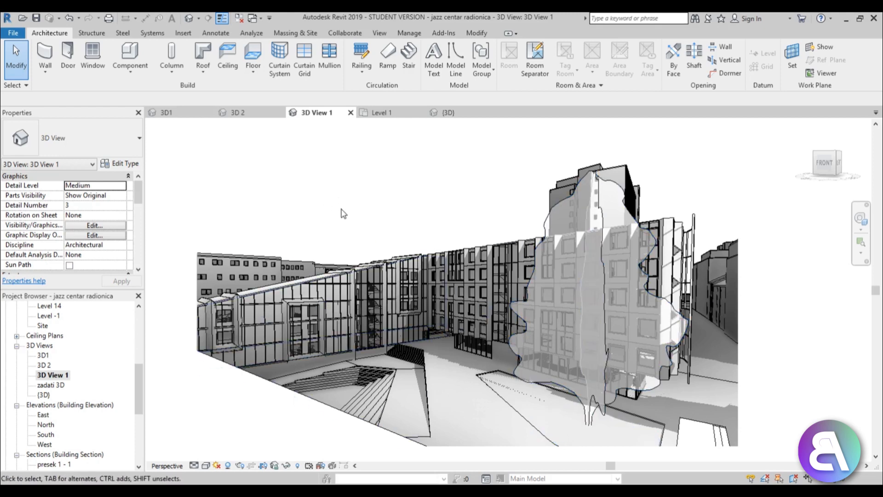
mouse_move(385, 190)
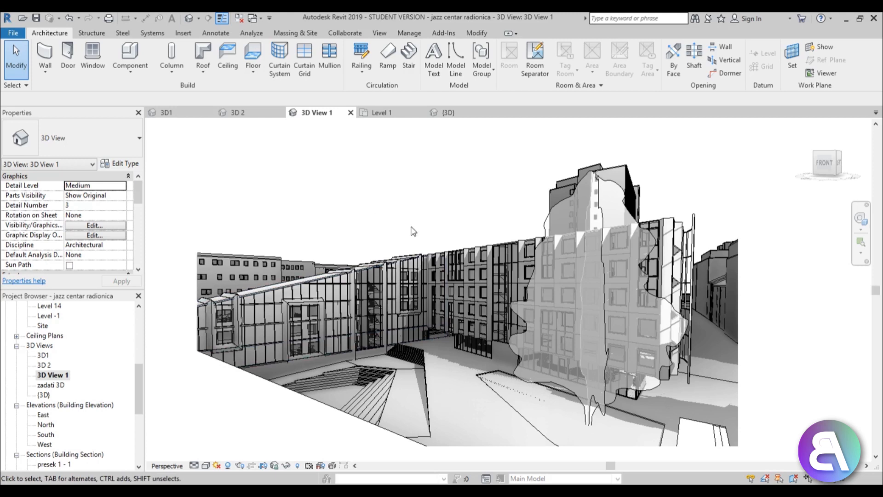
mouse_move(400, 201)
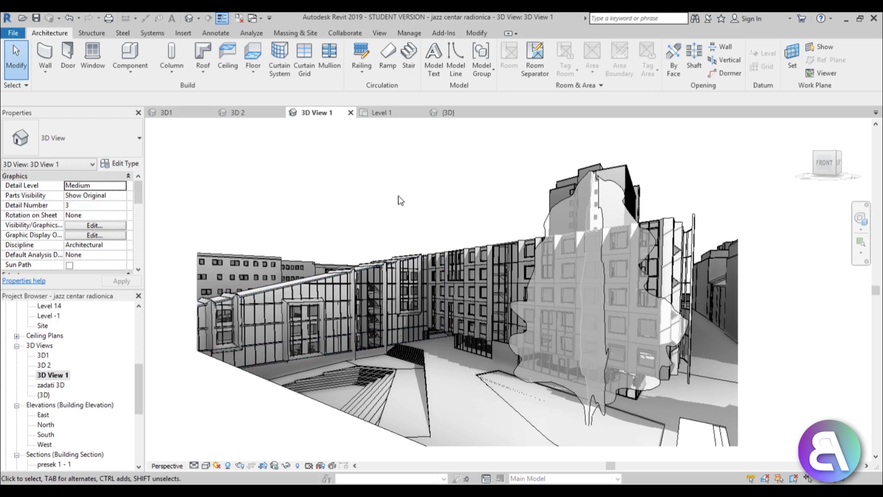
mouse_move(397, 198)
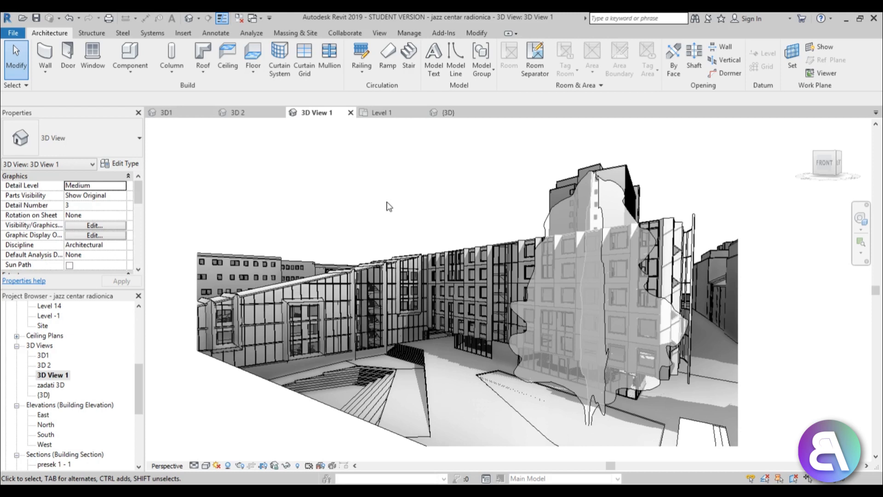
mouse_move(383, 201)
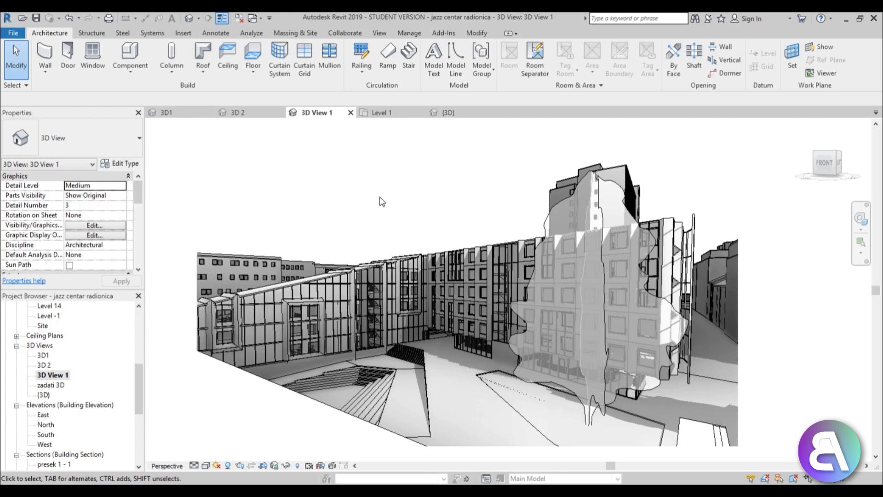
mouse_move(58, 386)
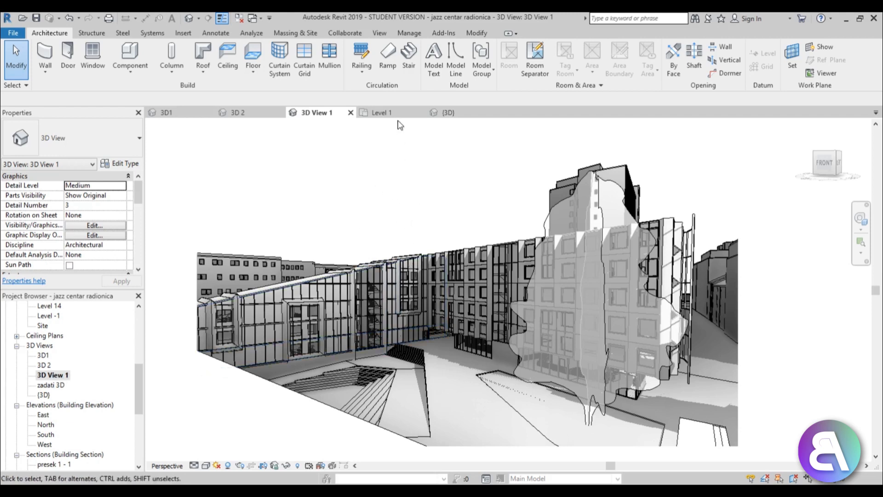
- Start Render in Cloud from the View ribbon's Presentation panel
left_click(379, 33)
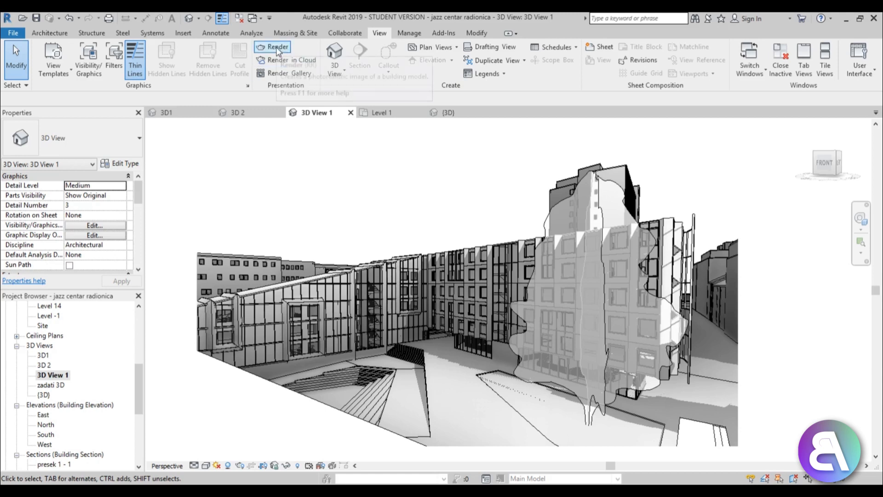
mouse_move(289, 60)
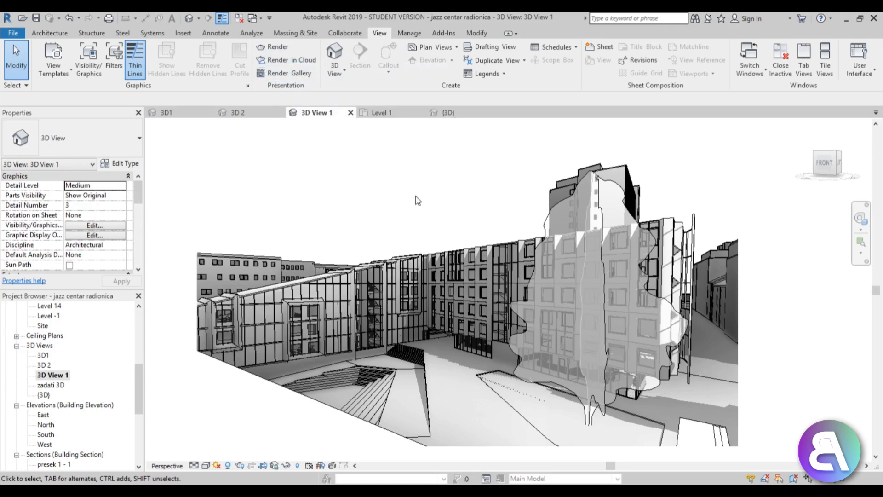
left_click(289, 60)
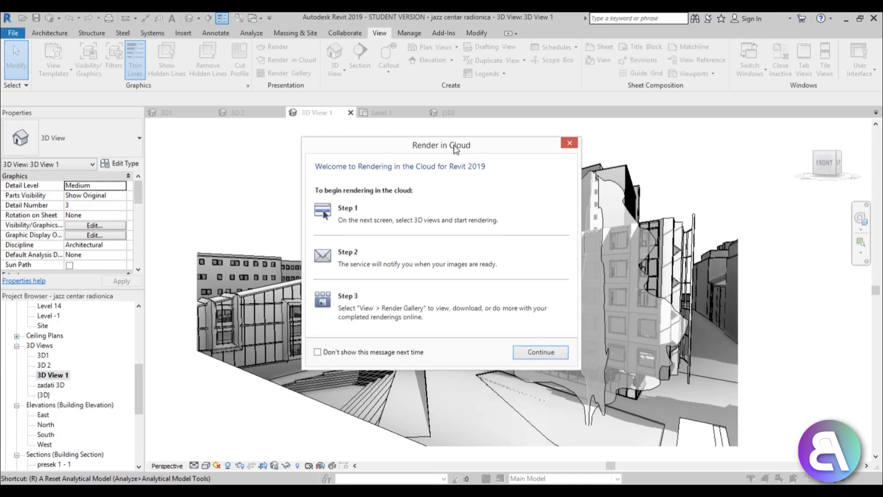
mouse_move(453, 150)
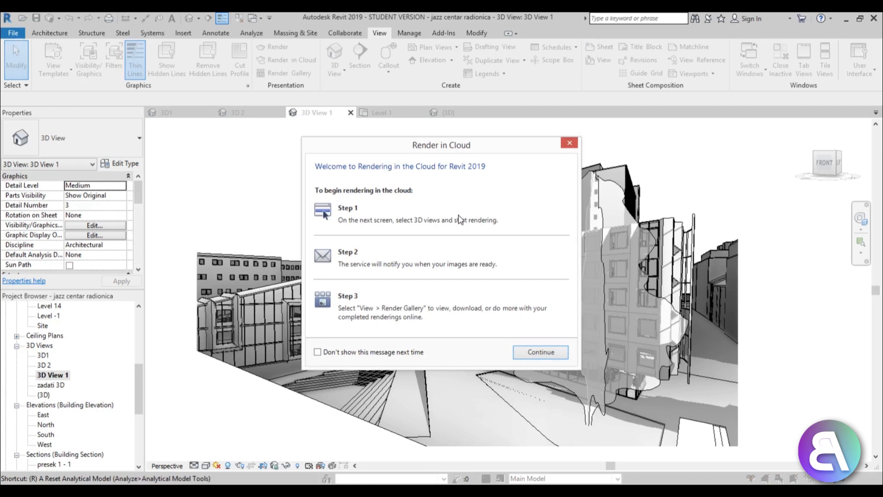
mouse_move(454, 215)
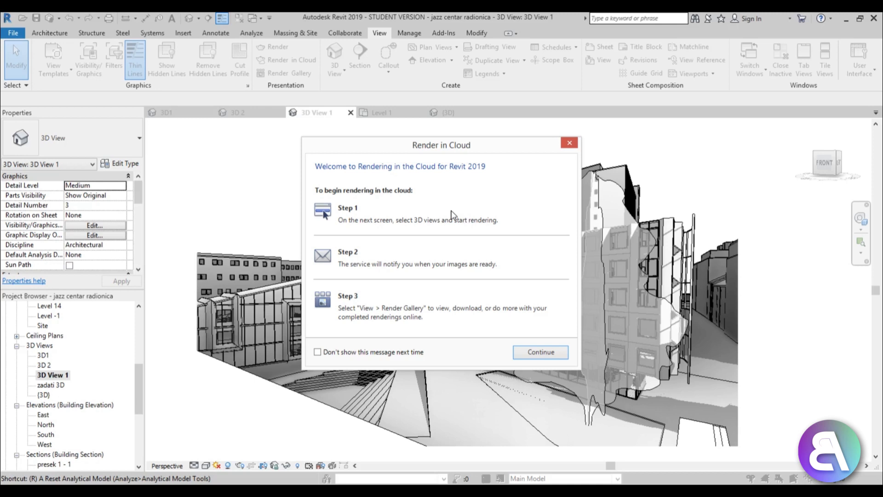
mouse_move(440, 215)
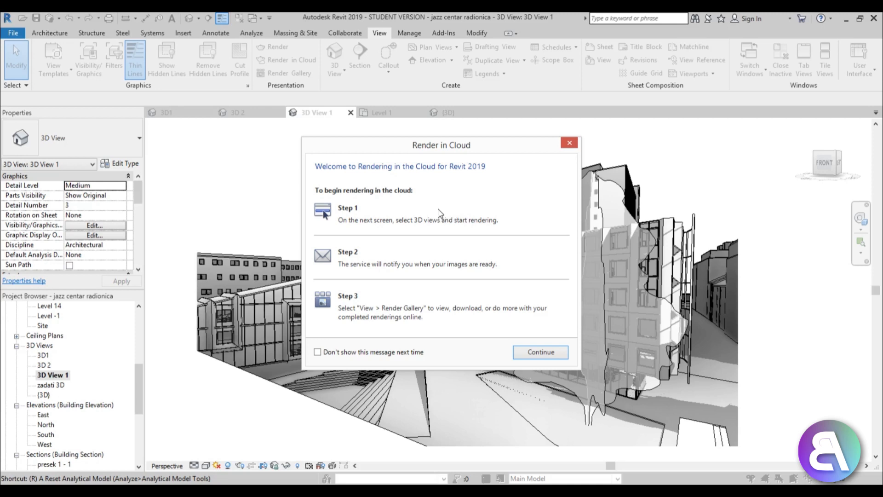
- Continue past the welcome and choose 3D View 1 as the view to render as a still image
left_click(539, 352)
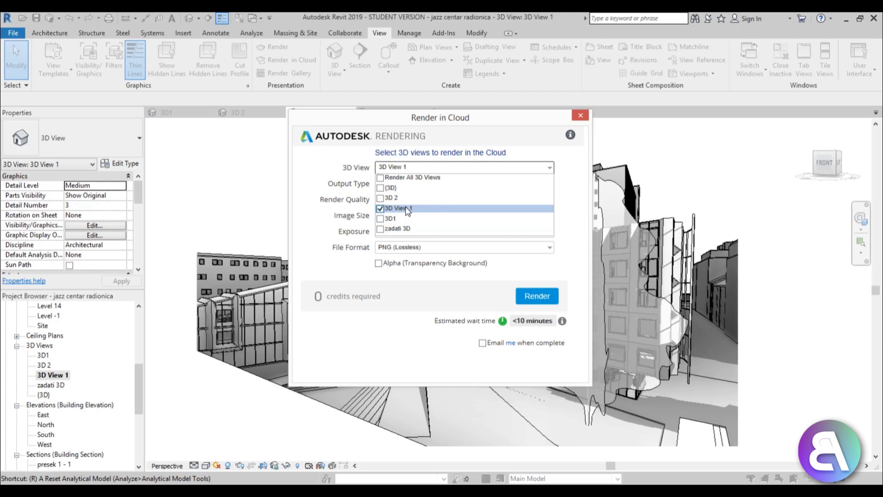
left_click(548, 166)
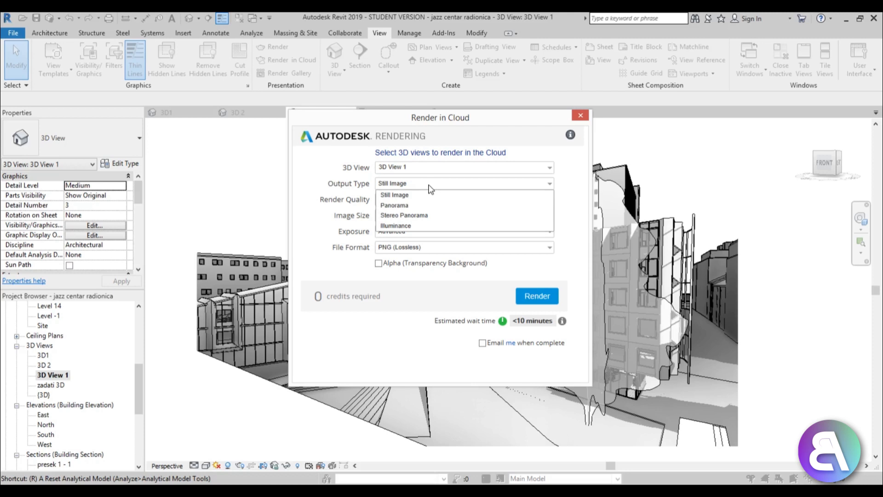
mouse_move(433, 205)
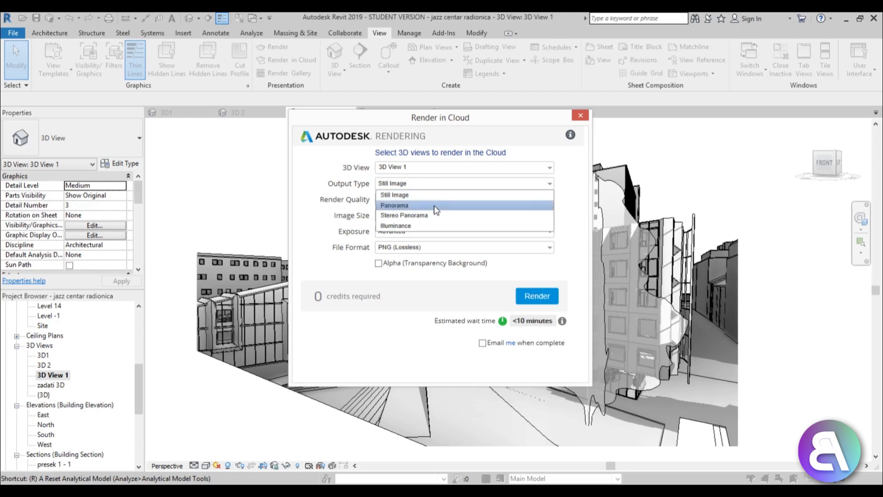
mouse_move(436, 215)
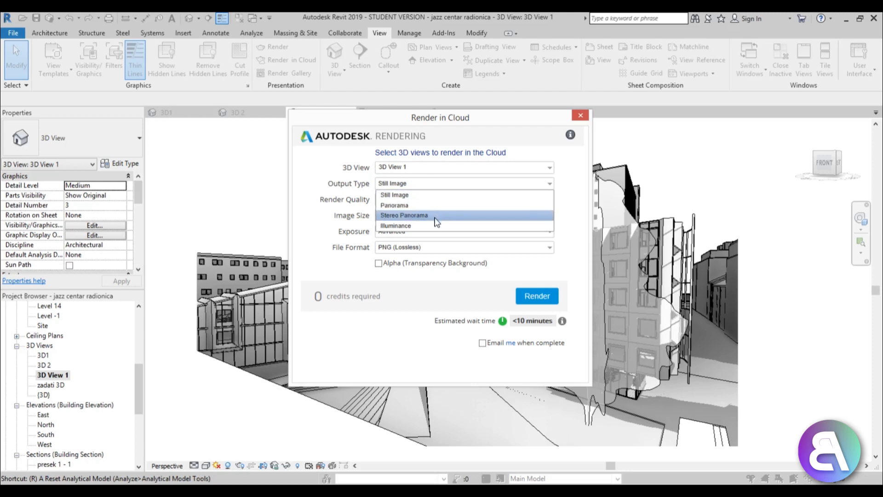
mouse_move(400, 226)
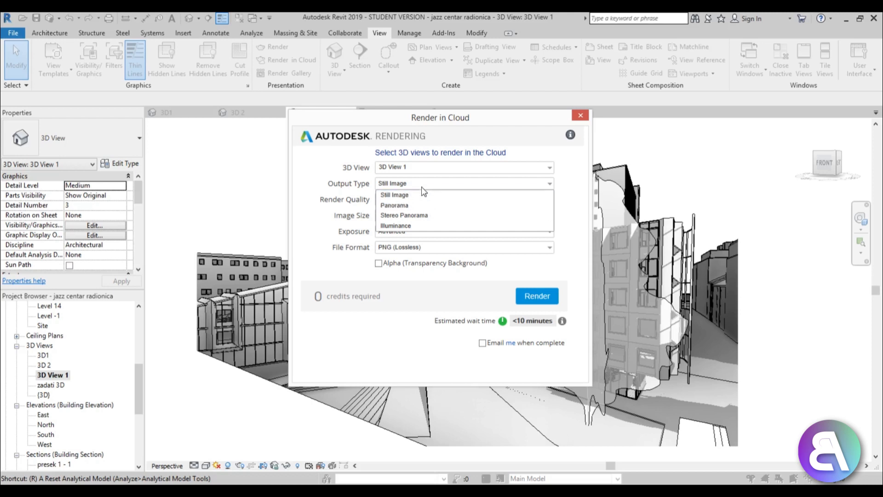
- Keep Still Image output and Standard quality, trying Large image size before settling on Medium
left_click(395, 194)
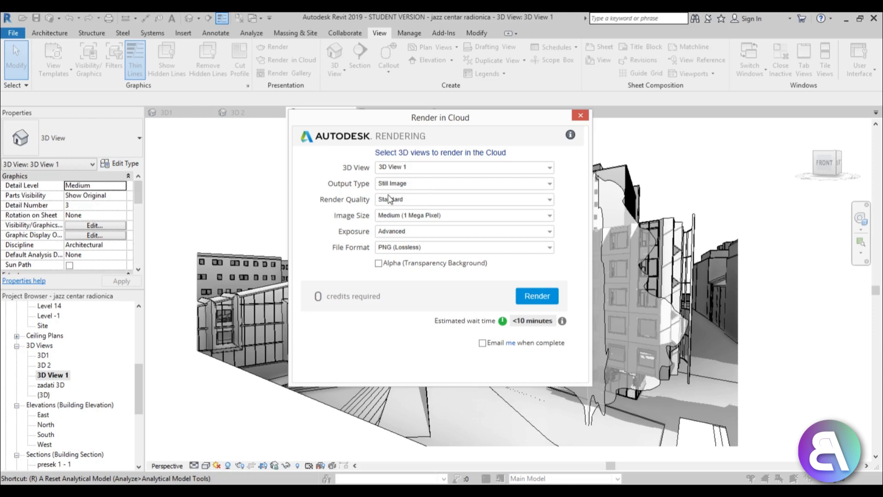
mouse_move(543, 207)
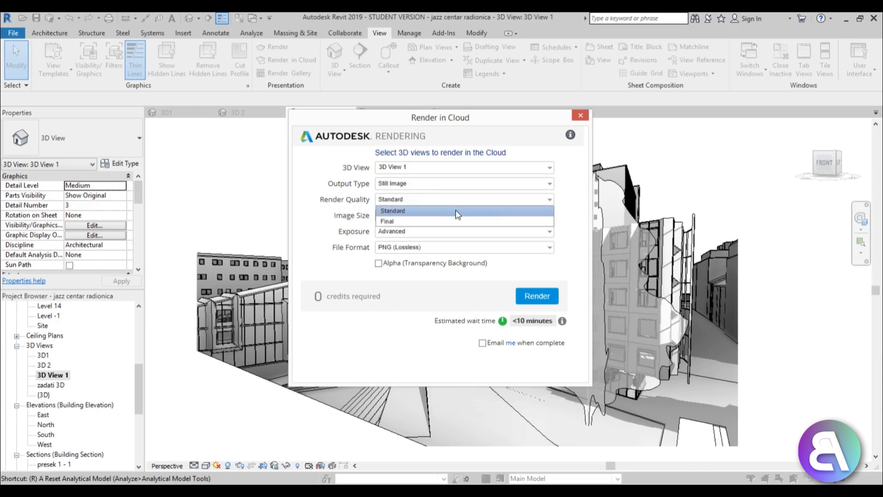
left_click(393, 209)
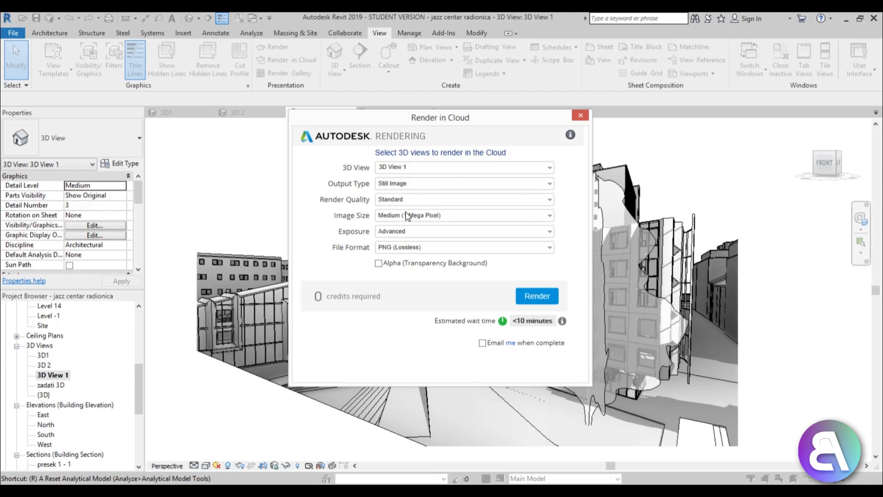
mouse_move(395, 223)
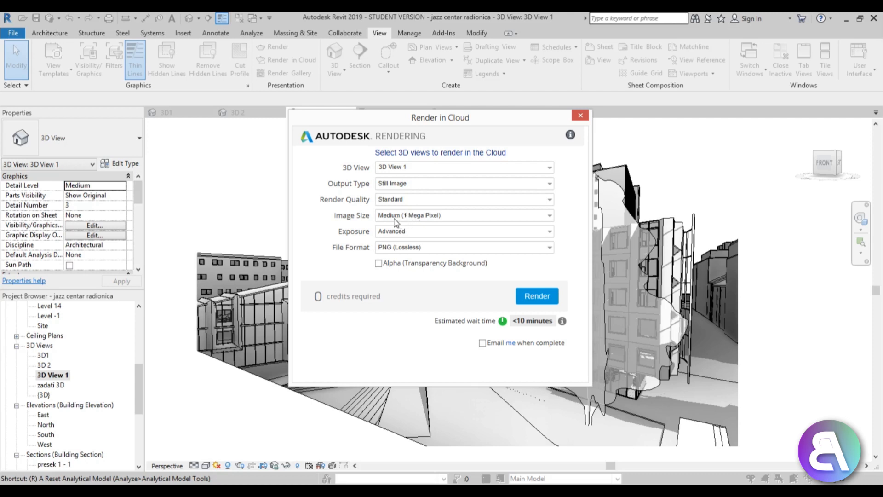
left_click(462, 214)
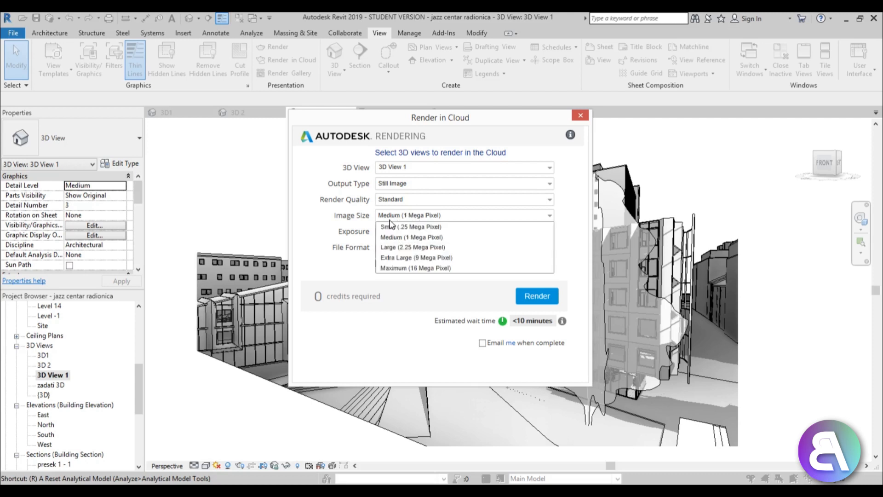
mouse_move(411, 226)
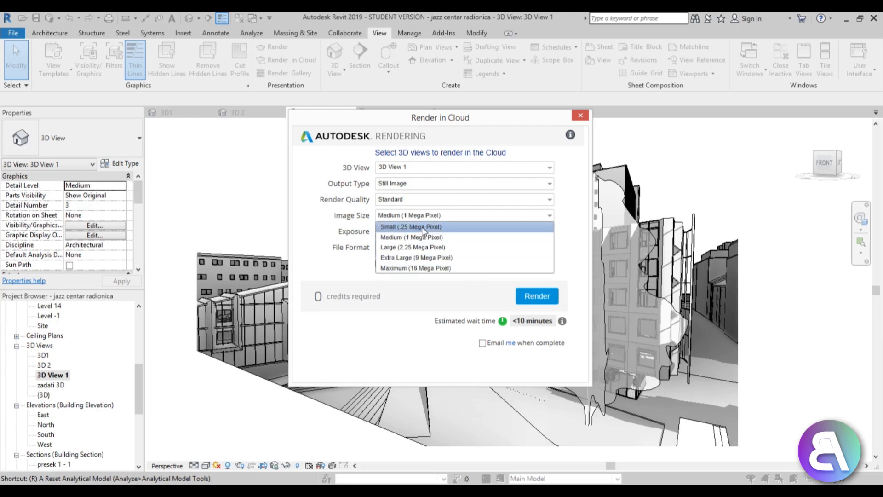
mouse_move(436, 246)
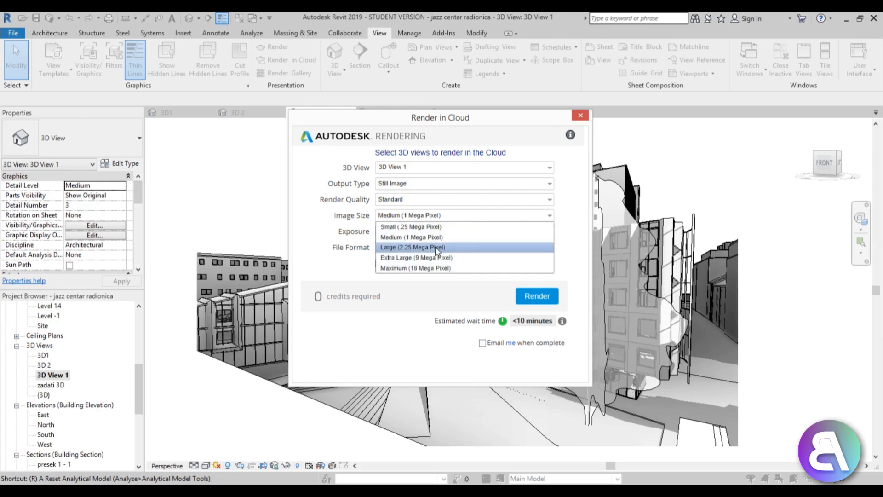
left_click(412, 247)
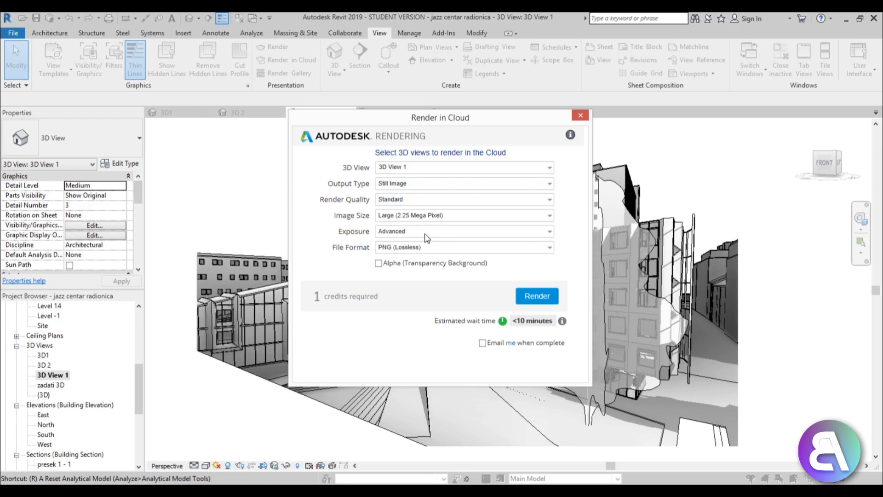
mouse_move(410, 238)
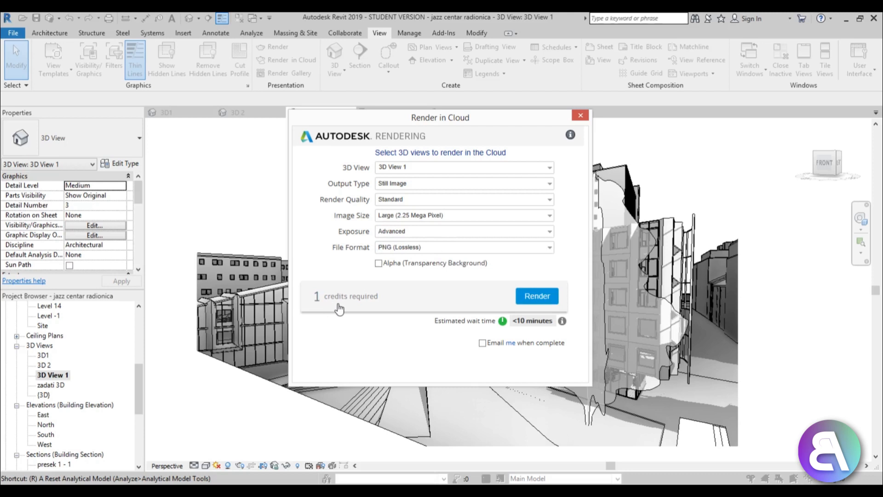
mouse_move(428, 197)
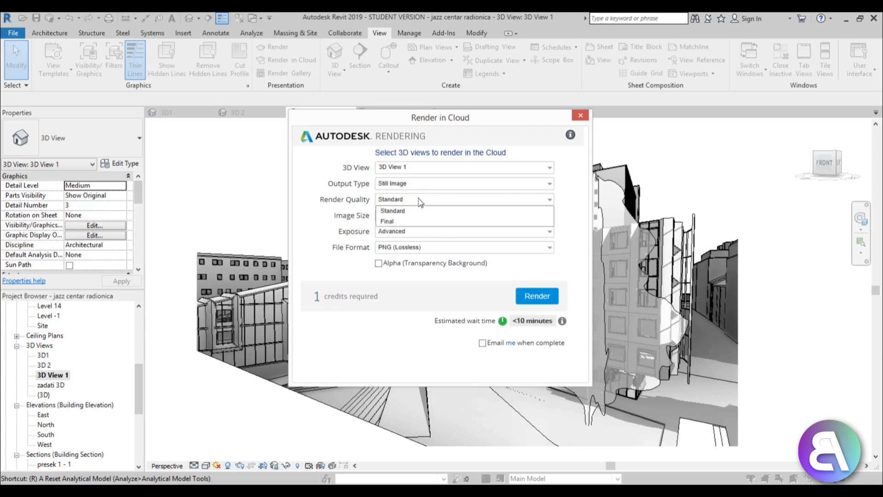
left_click(392, 210)
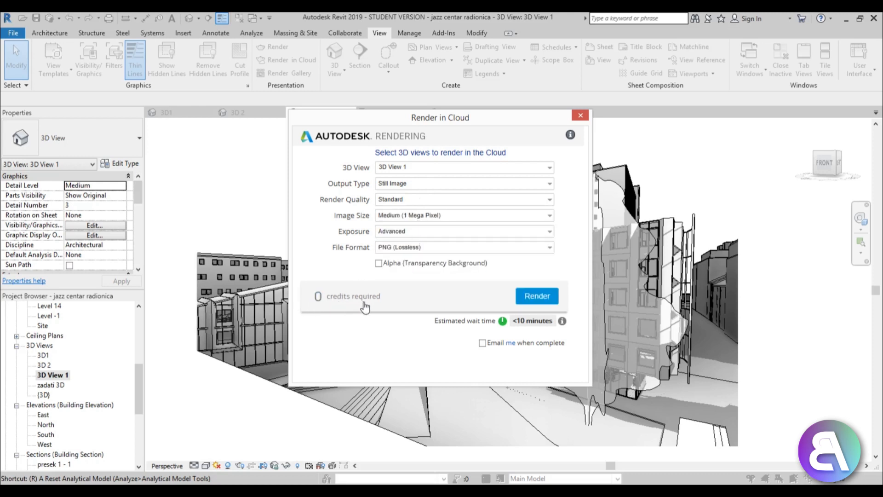
mouse_move(346, 284)
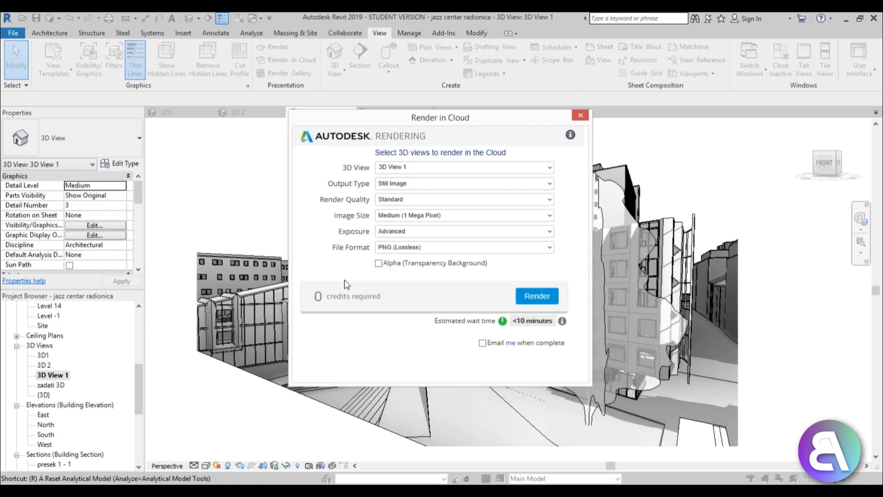
mouse_move(346, 306)
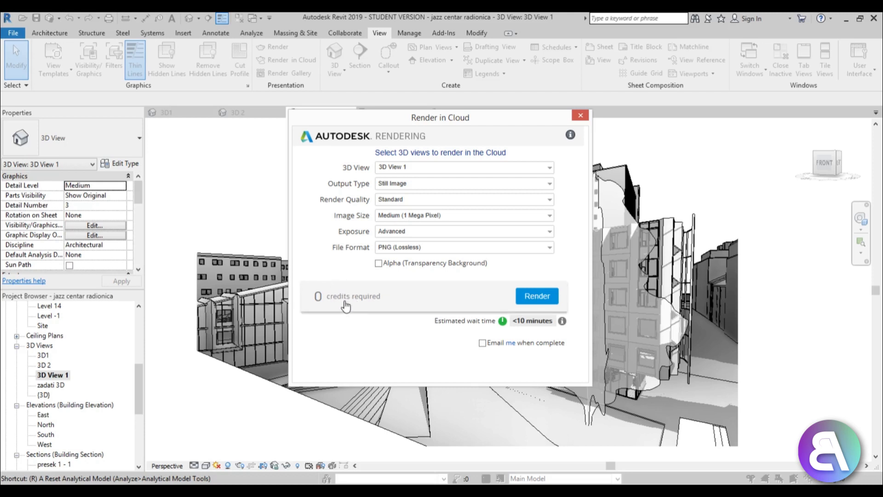
mouse_move(404, 250)
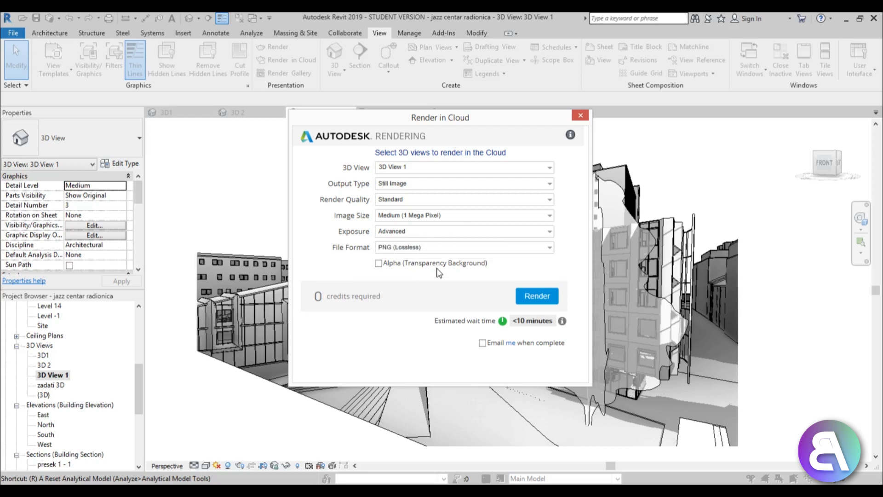
- Set the render file format to JPEG (High Quality) instead of PNG (Lossless)
left_click(463, 247)
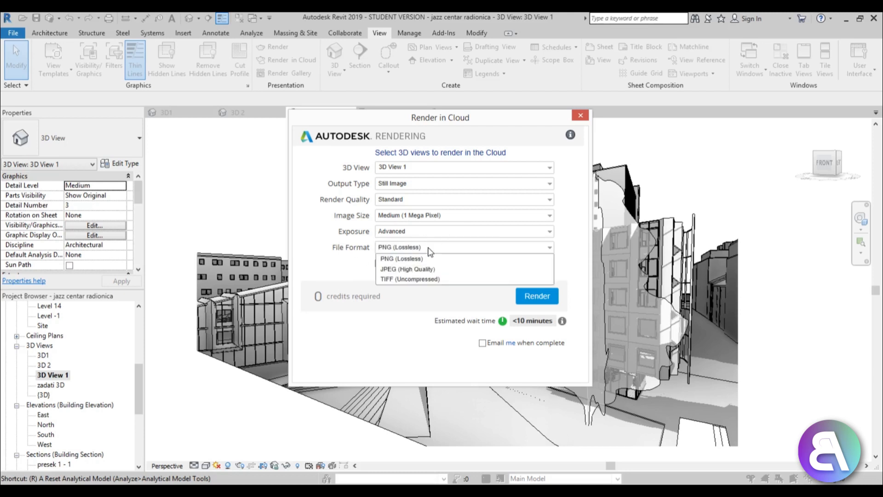
mouse_move(438, 268)
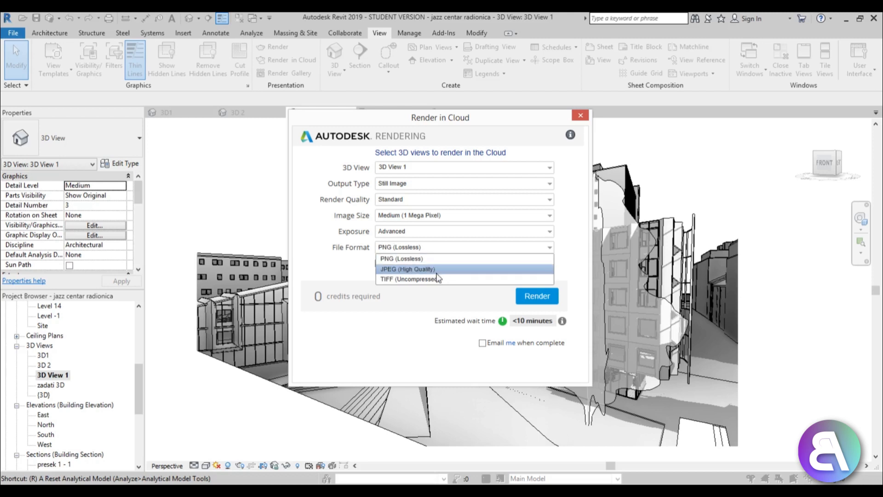
left_click(407, 269)
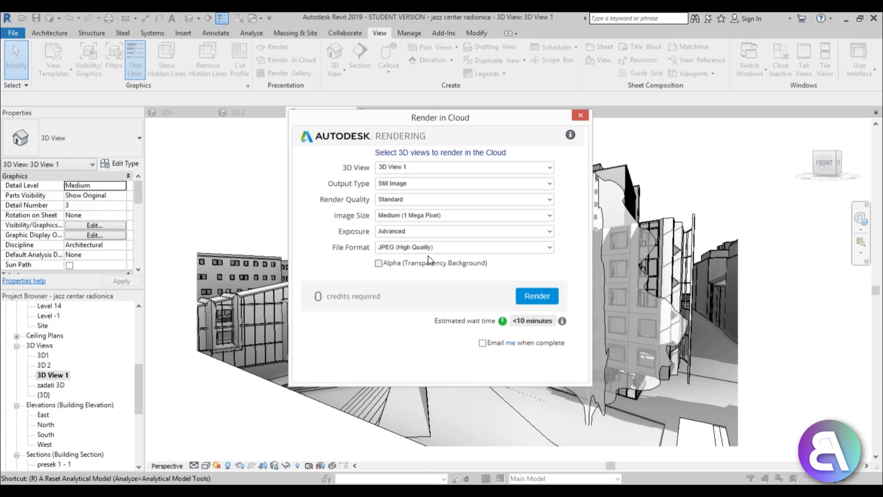
mouse_move(380, 271)
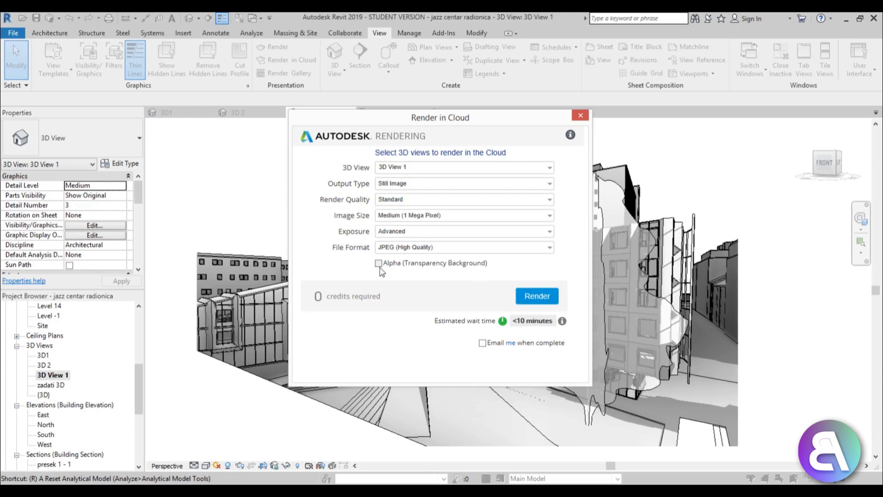
mouse_move(488, 269)
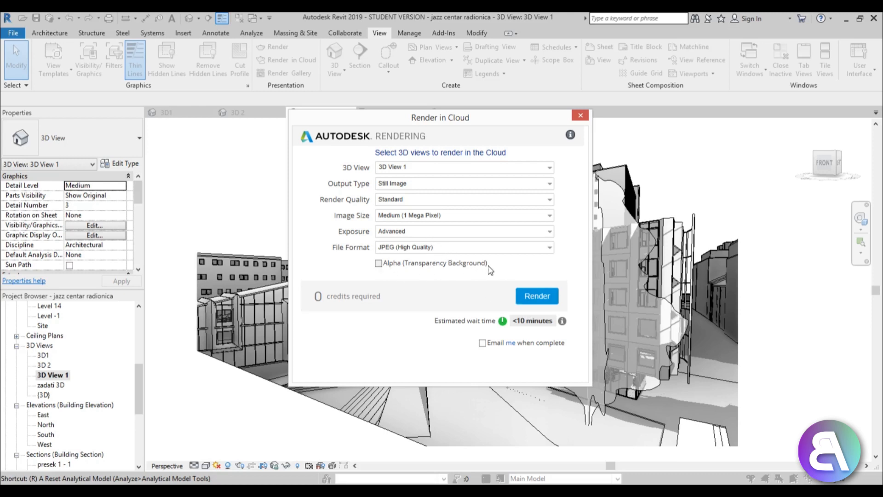
mouse_move(418, 263)
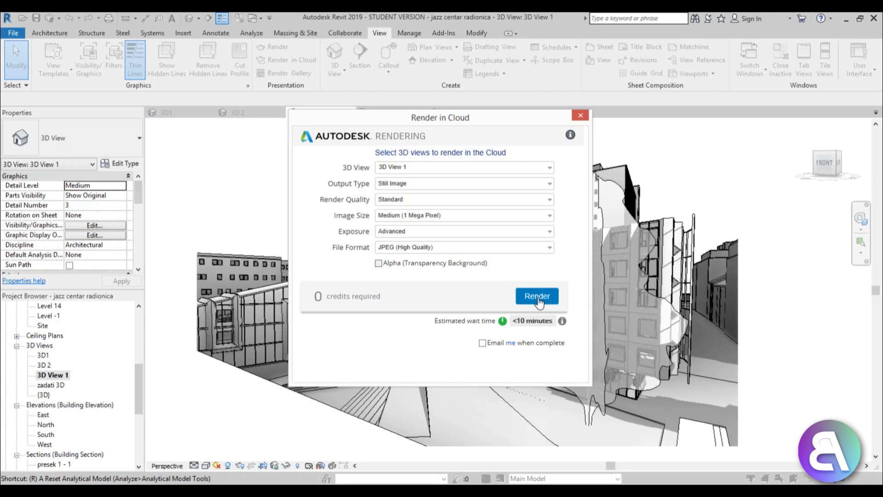
mouse_move(481, 351)
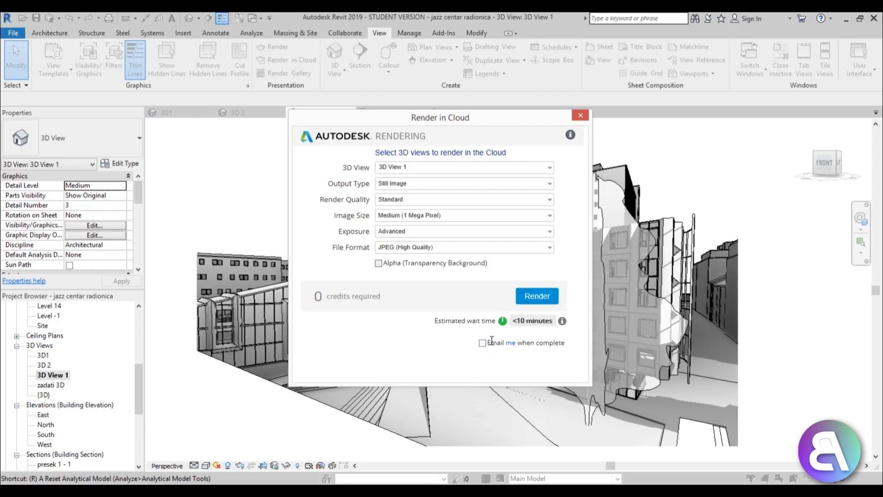
mouse_move(483, 331)
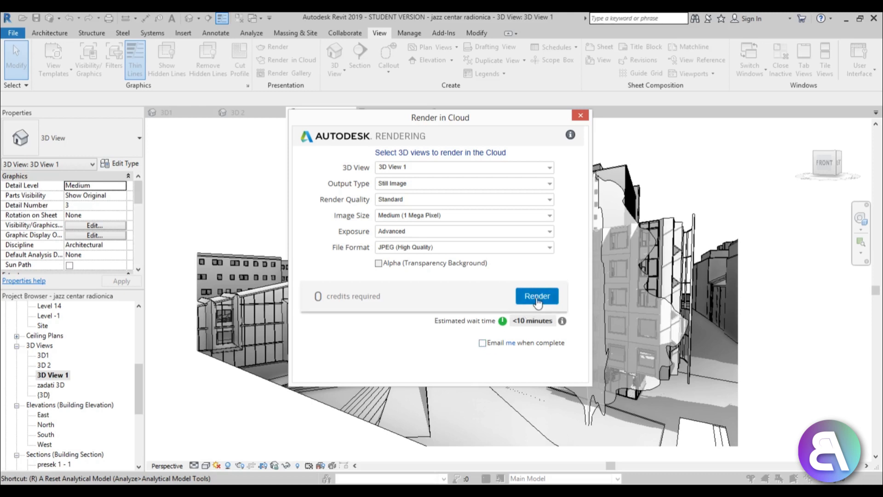
- Submit the 3D View 1 cloud render so its scene data uploads
left_click(535, 295)
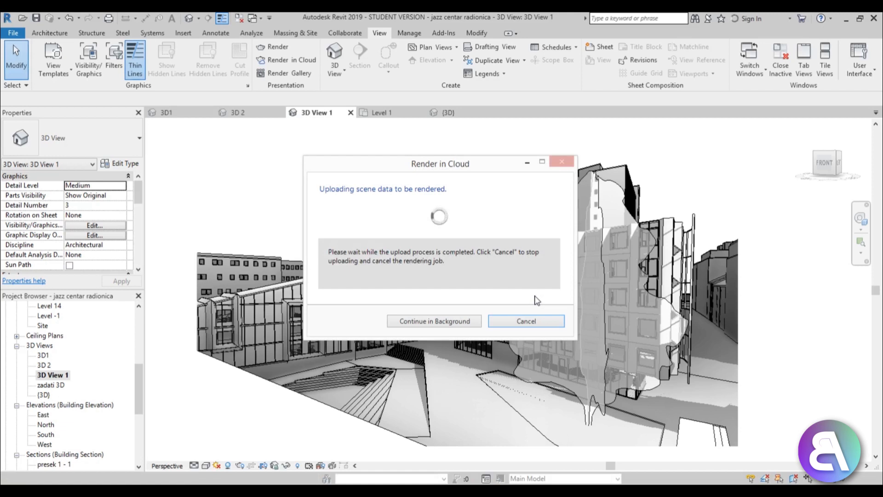
mouse_move(481, 251)
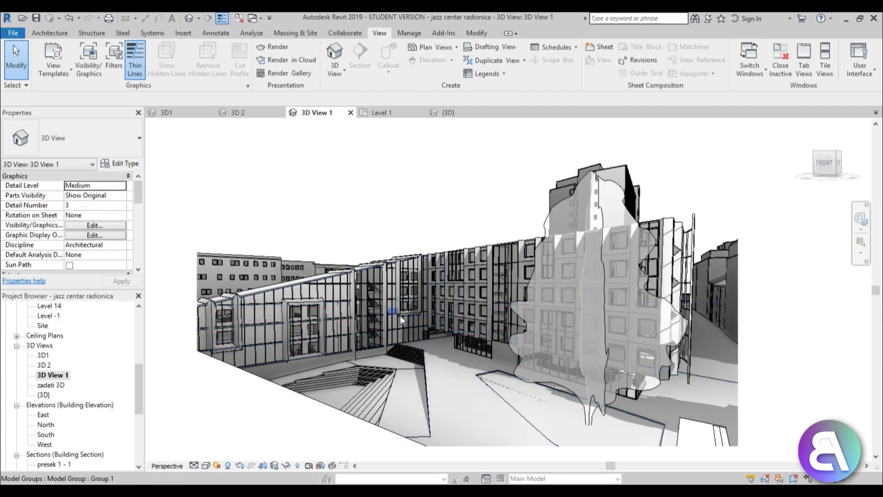
mouse_move(751, 18)
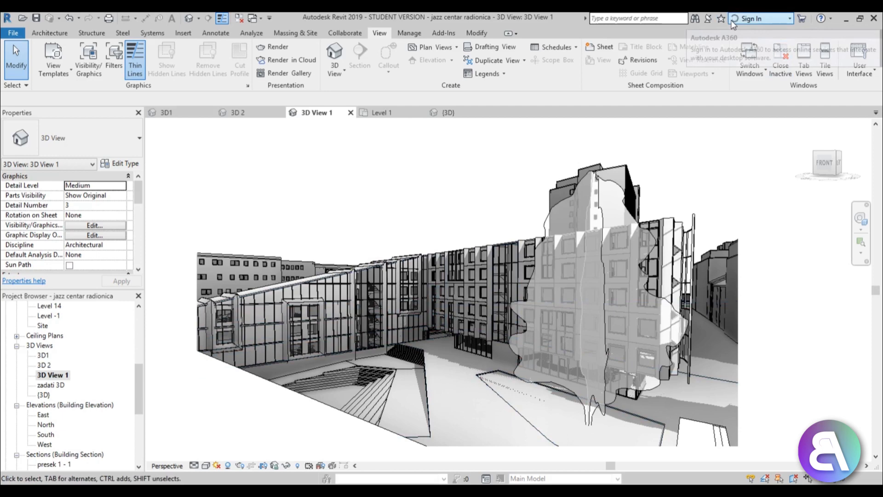
mouse_move(752, 19)
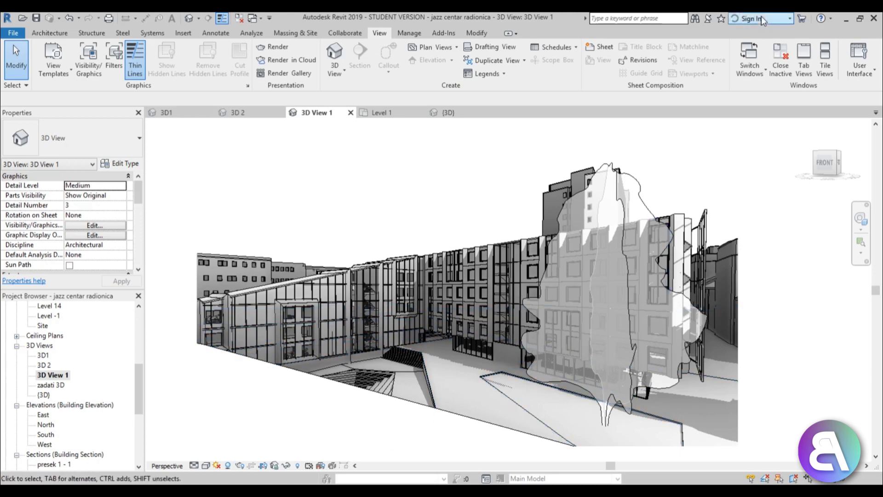
left_click(755, 19)
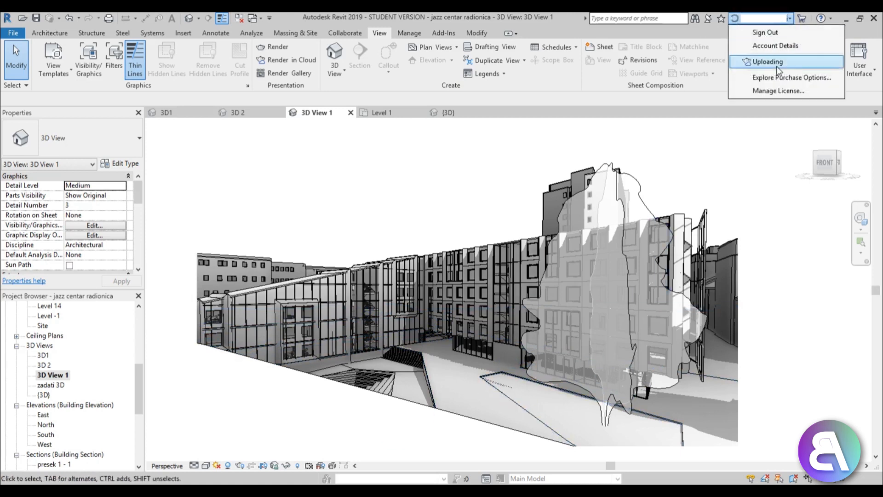
mouse_move(777, 91)
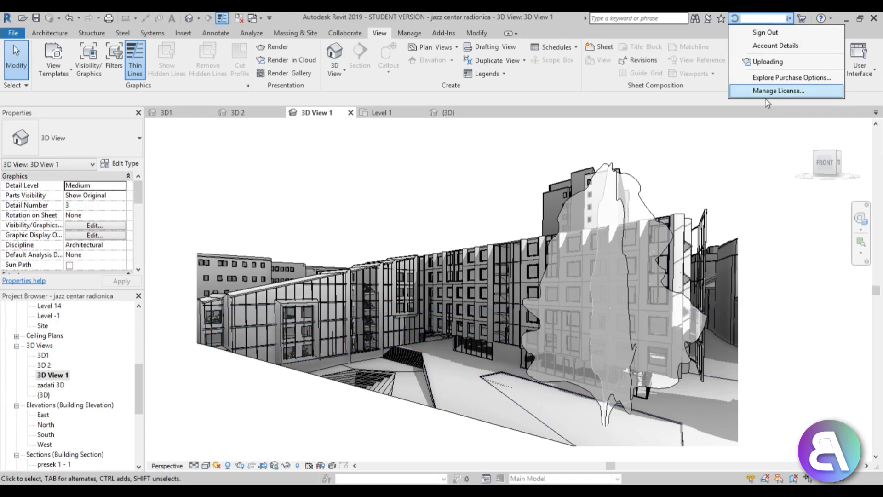
mouse_move(767, 62)
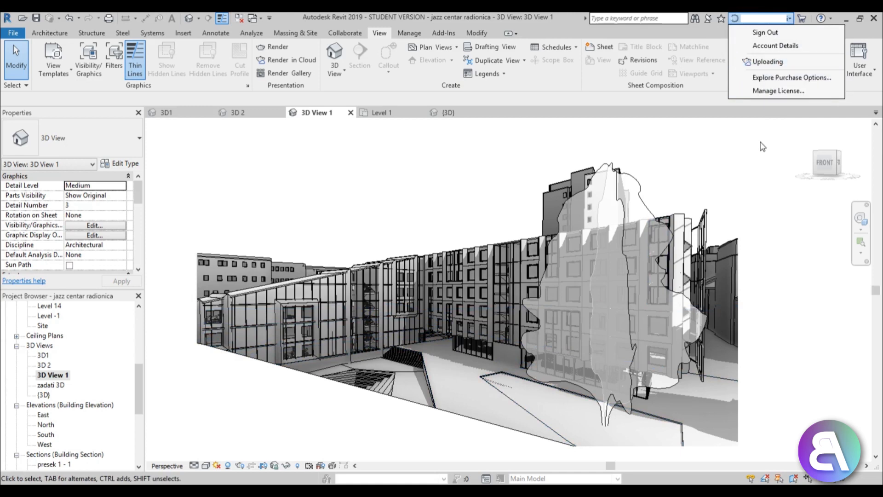
mouse_move(765, 204)
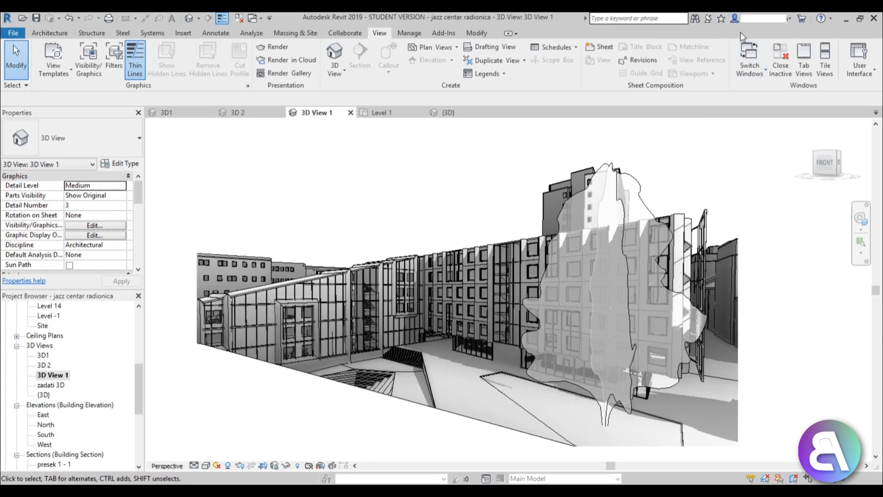
left_click(734, 19)
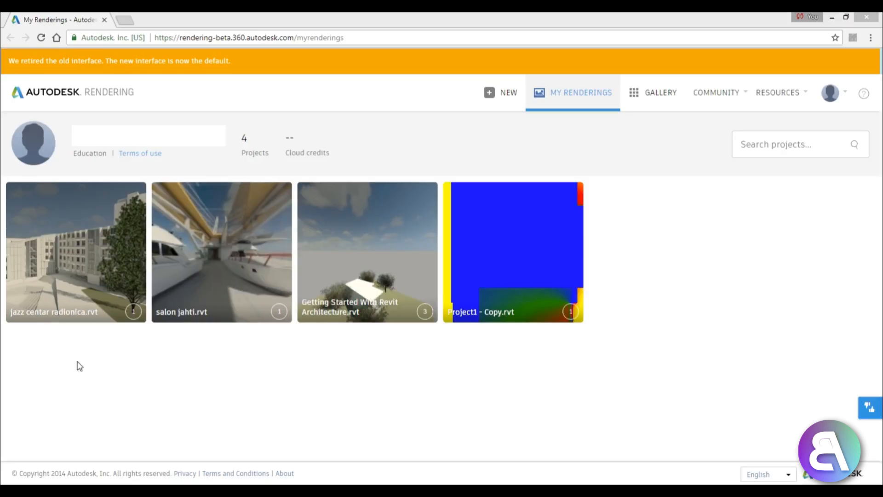
mouse_move(76, 252)
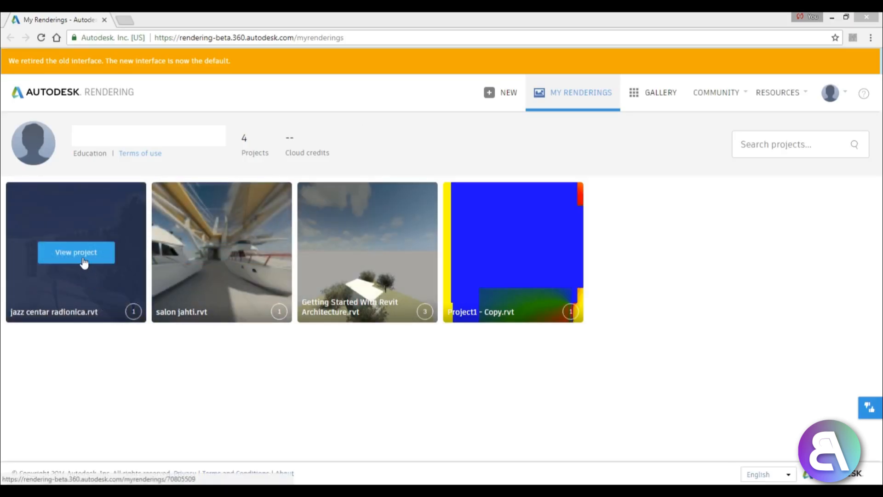
mouse_move(79, 287)
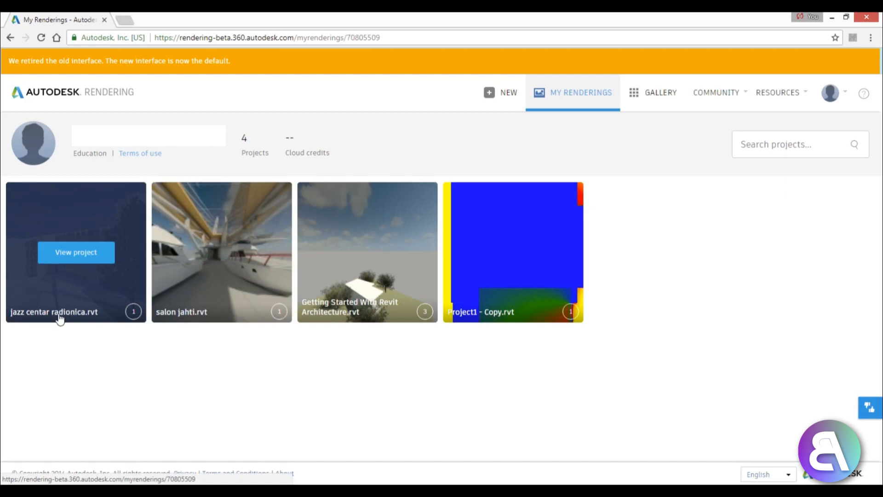
- View the jazz centar radionica.rvt project and its rendered courtyard in My Renderings
left_click(76, 252)
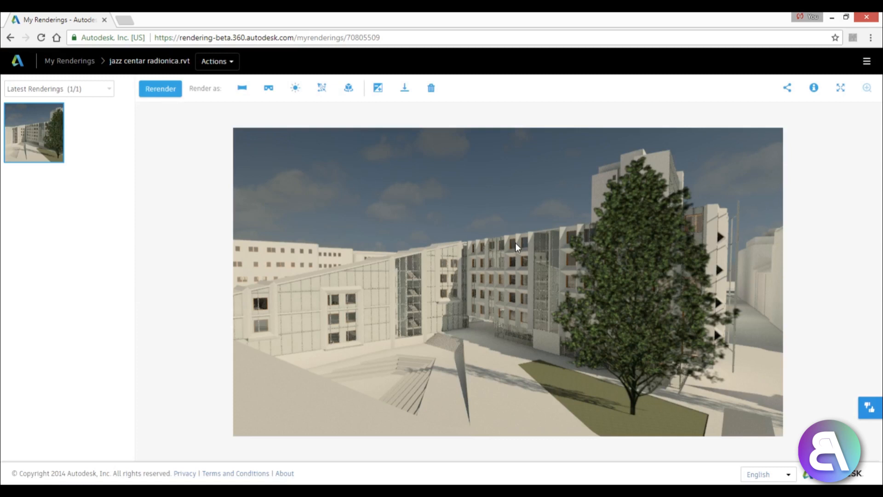
mouse_move(346, 342)
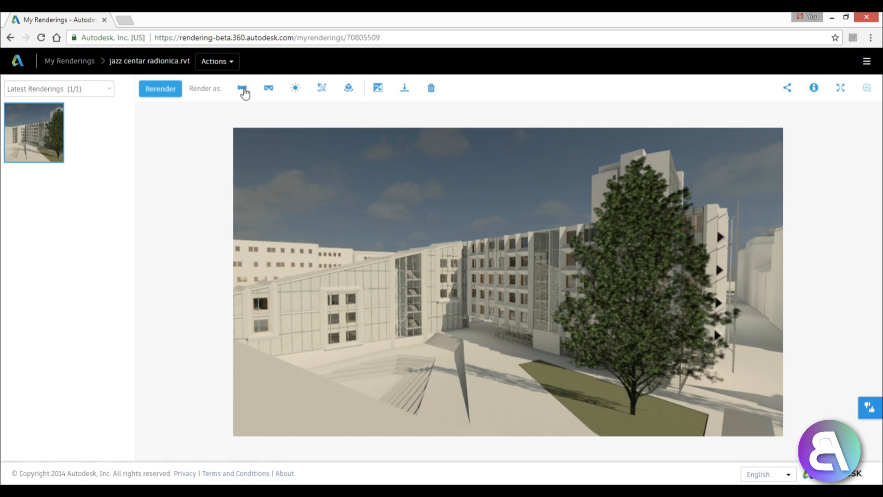
mouse_move(242, 88)
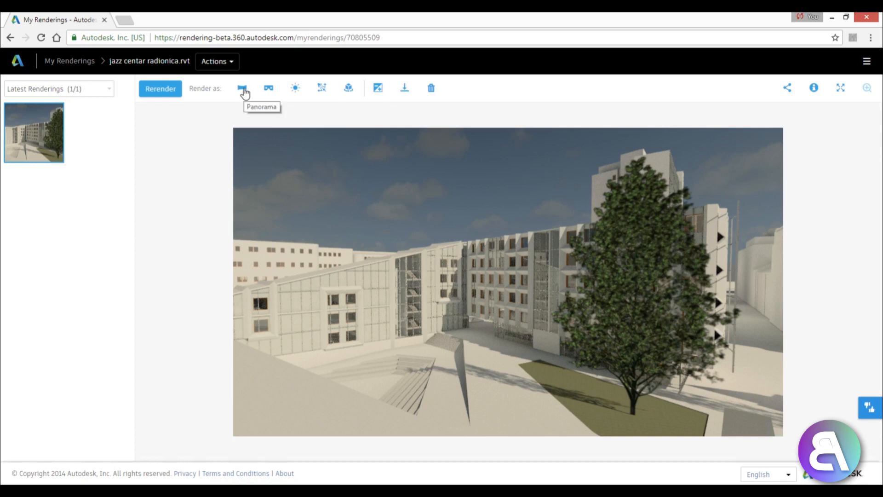
mouse_move(203, 92)
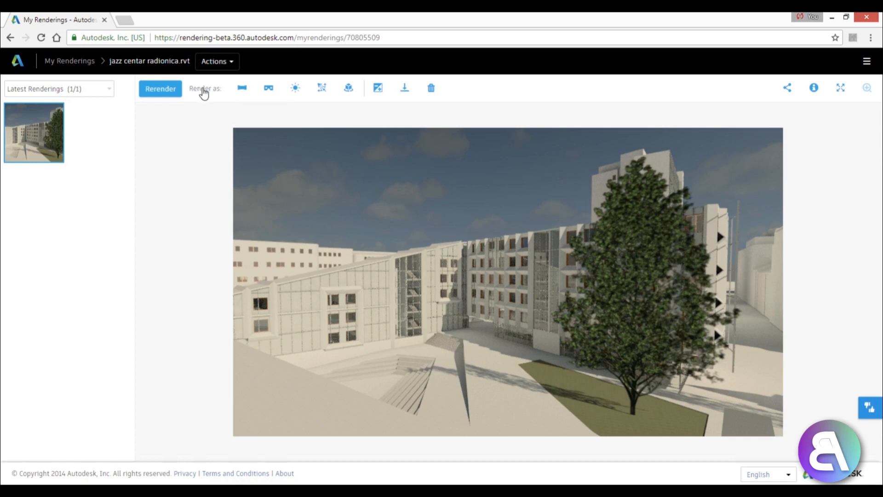
mouse_move(269, 89)
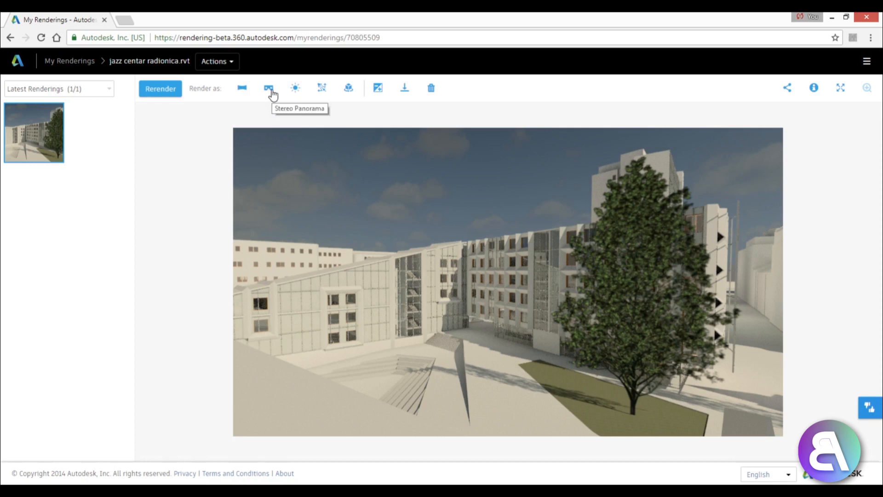
mouse_move(348, 90)
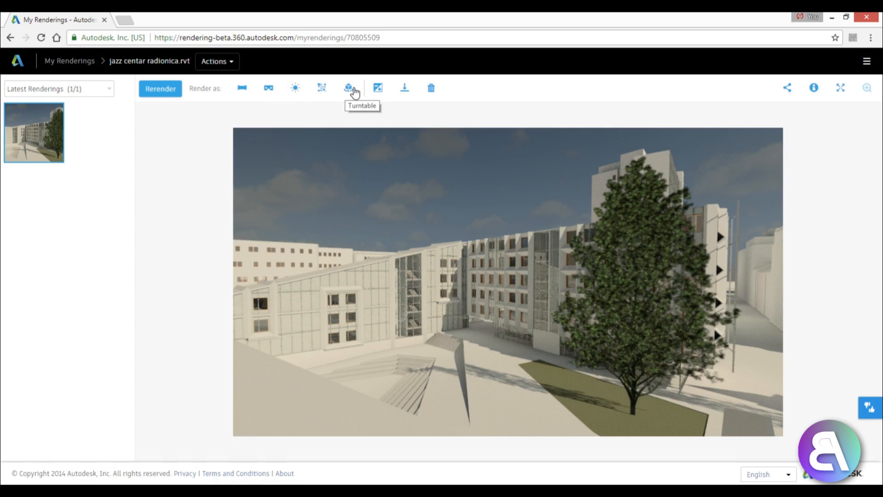
mouse_move(377, 88)
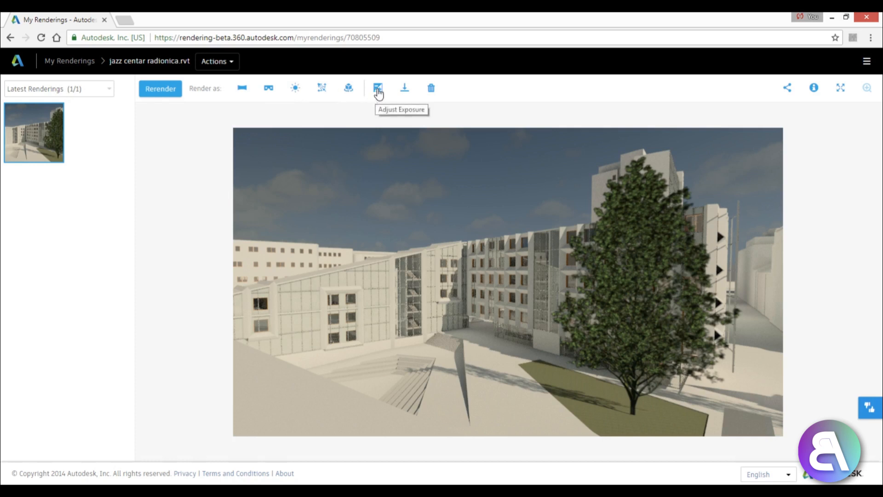
- Adjust and apply exposure 13.62, highlights 0.03, shadows 1.17 and saturation 0.00 on the render
left_click(377, 88)
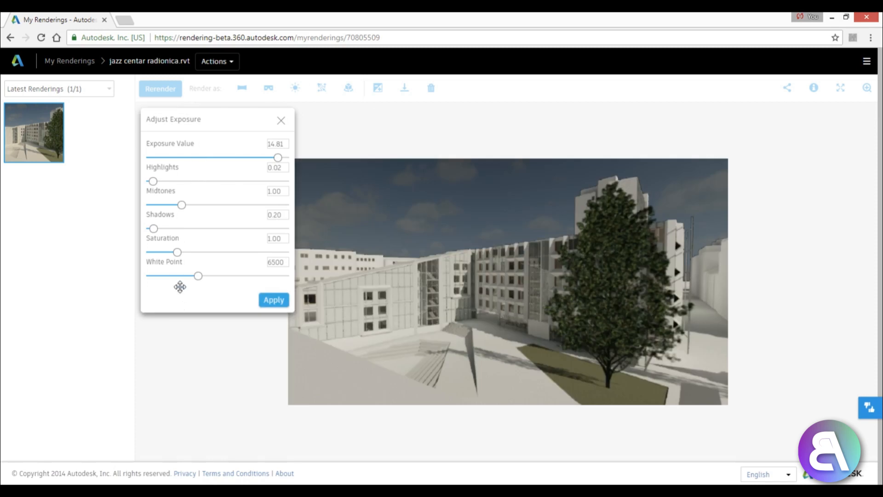
mouse_move(199, 278)
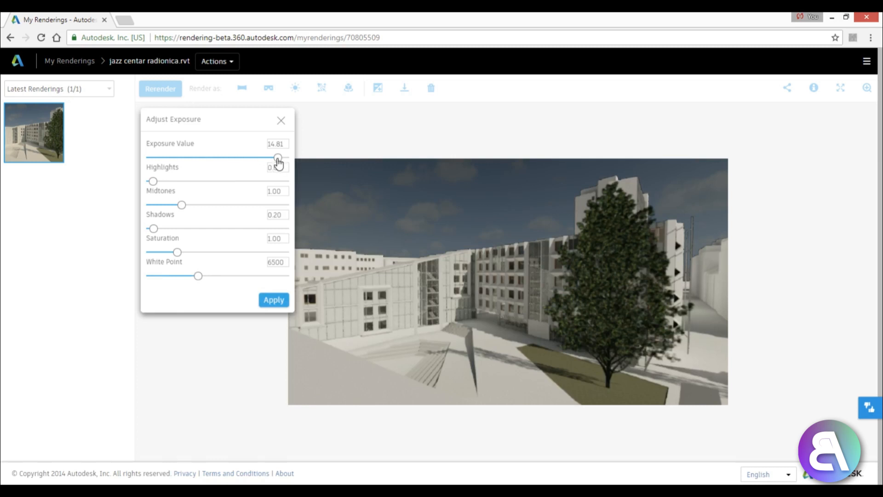
left_click_drag(276, 158, 272, 158)
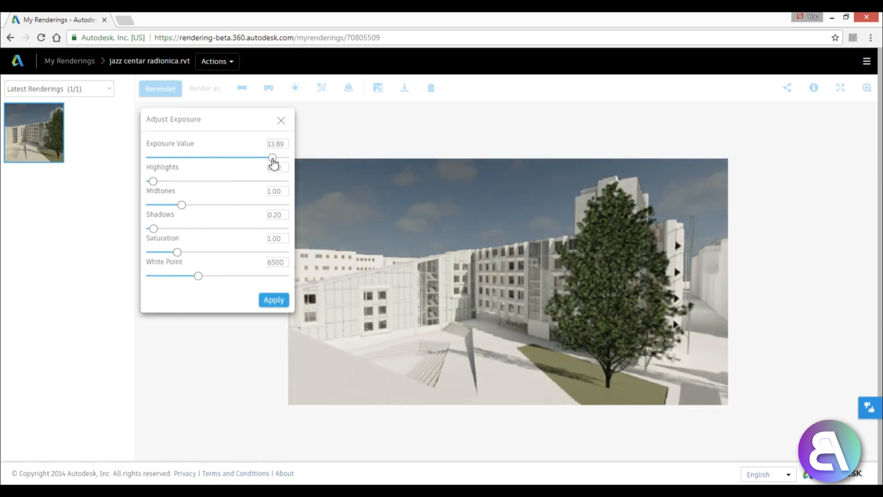
left_click_drag(272, 158, 270, 158)
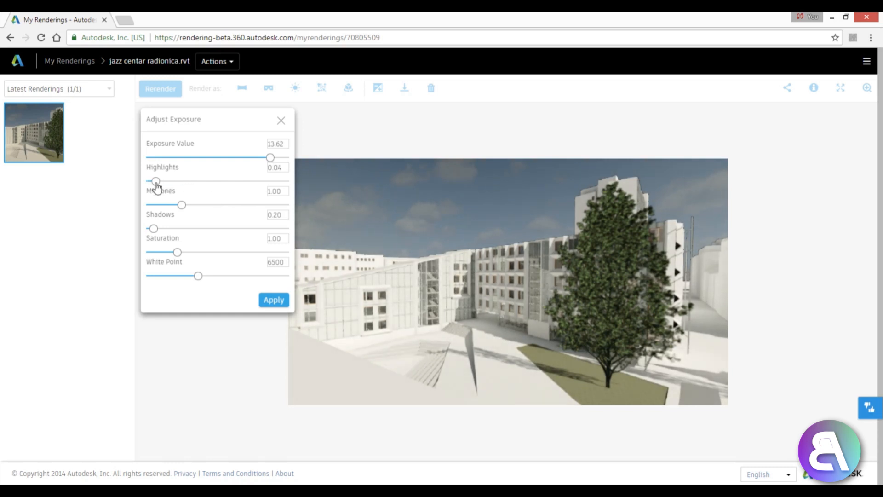
left_click_drag(156, 182, 153, 181)
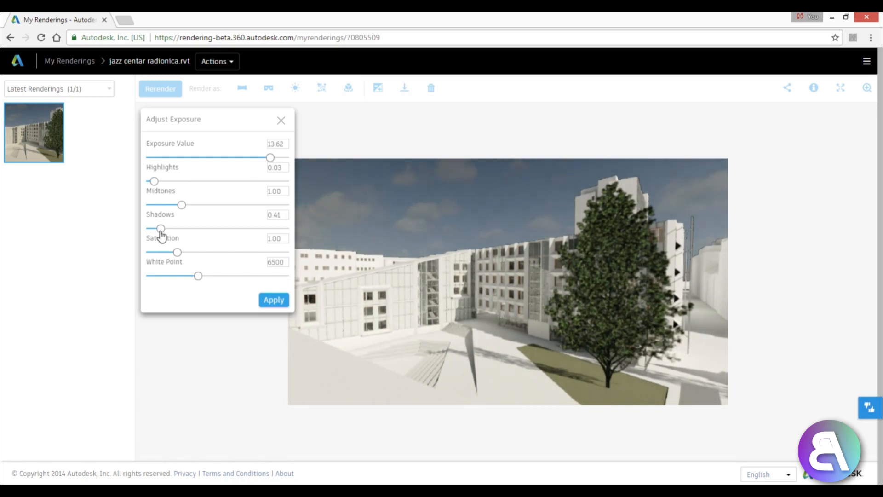
left_click_drag(160, 228, 187, 228)
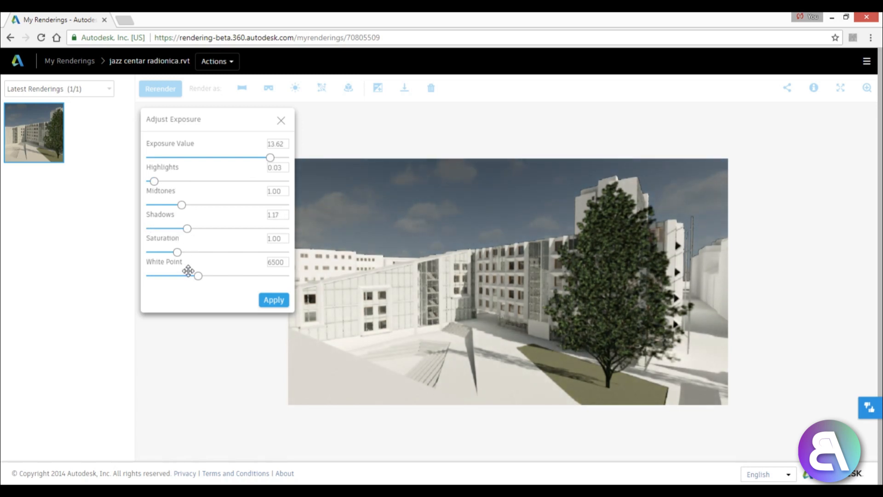
left_click_drag(178, 252, 172, 252)
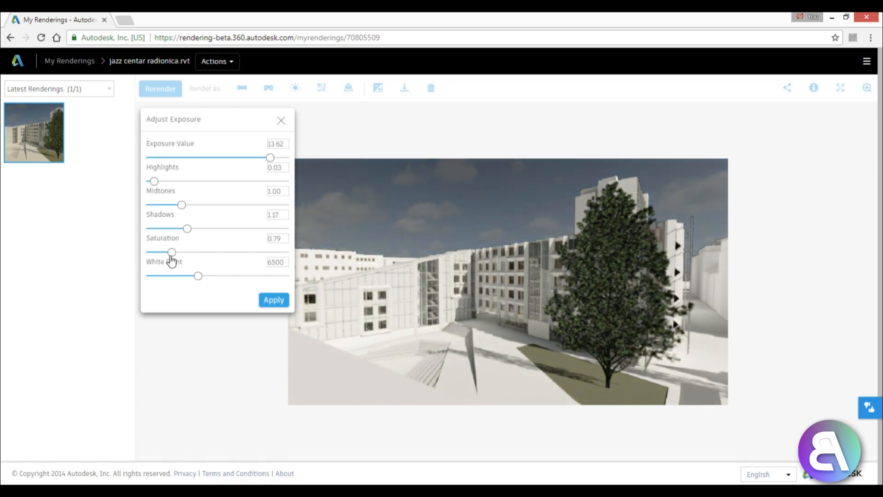
left_click_drag(171, 252, 150, 252)
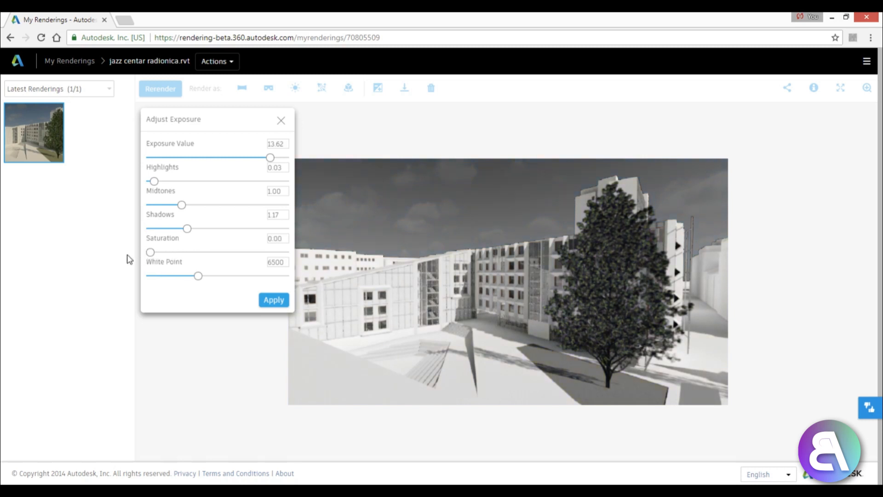
left_click(273, 299)
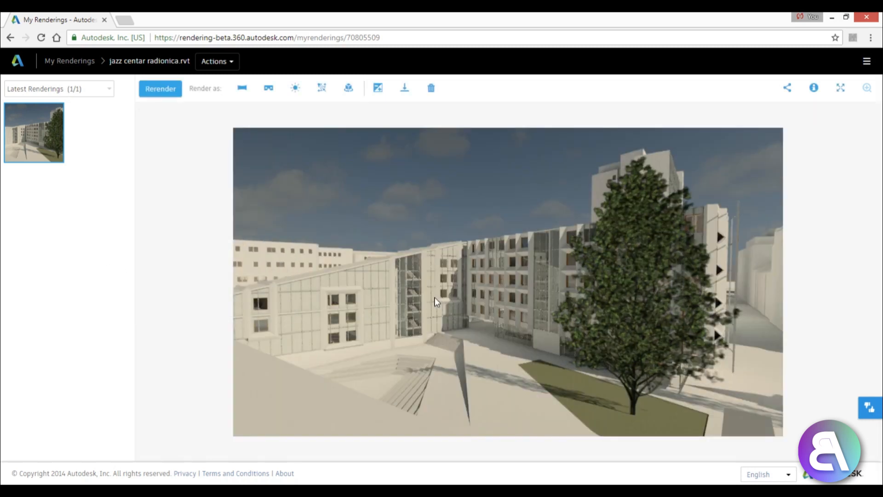
- Cancel the queued re-render job and confirm, leaving the original courtyard render shown
left_click(160, 88)
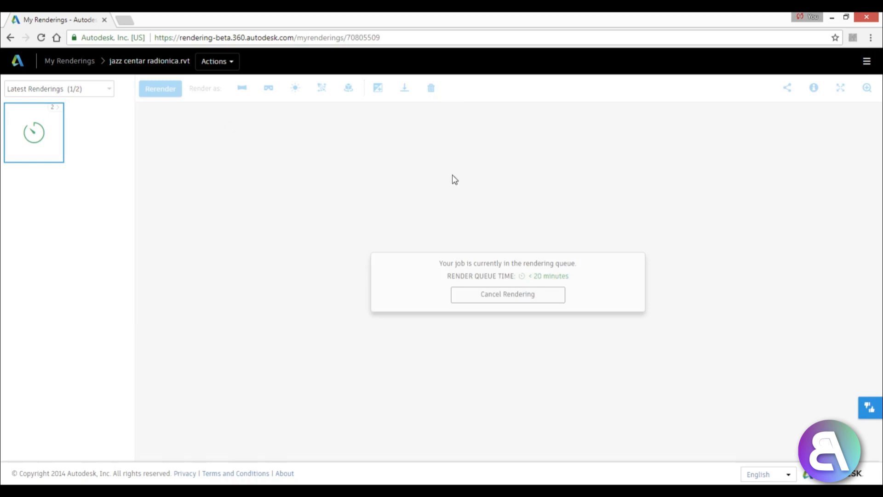
mouse_move(481, 298)
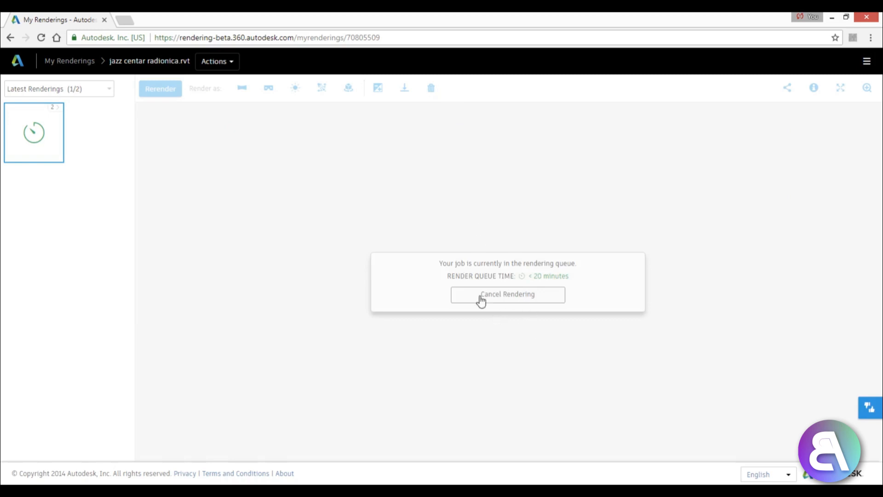
left_click(507, 293)
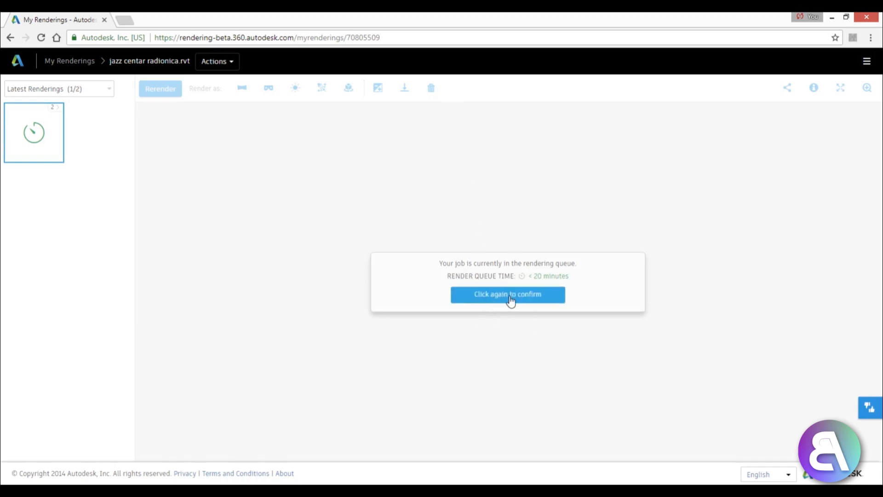
left_click(506, 294)
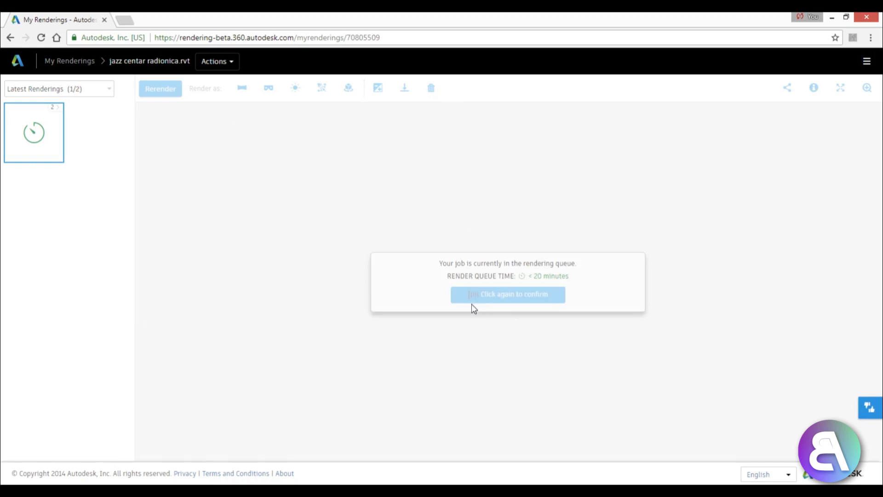
left_click(506, 294)
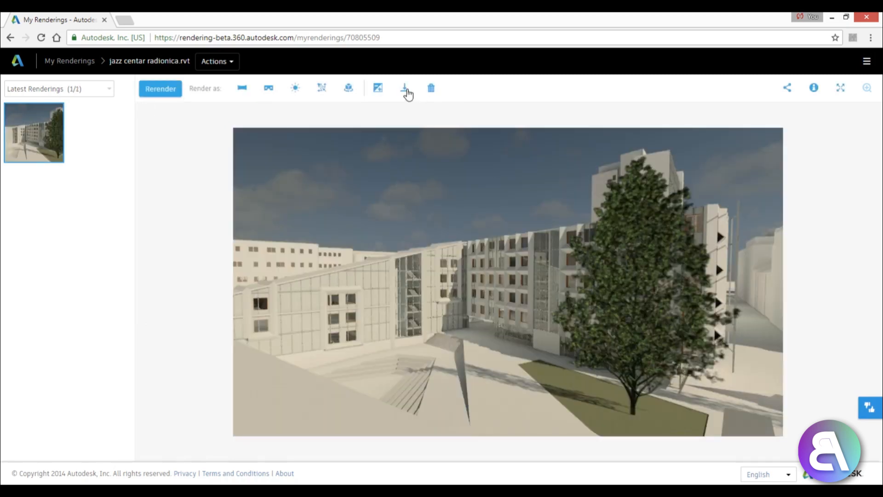
- Show the download format choices to get the courtyard render as a JPEG image
left_click(404, 88)
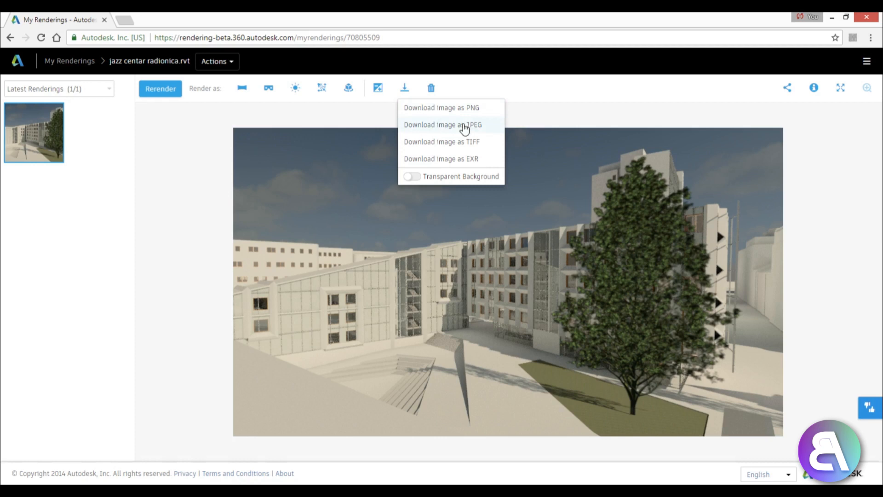
mouse_move(456, 173)
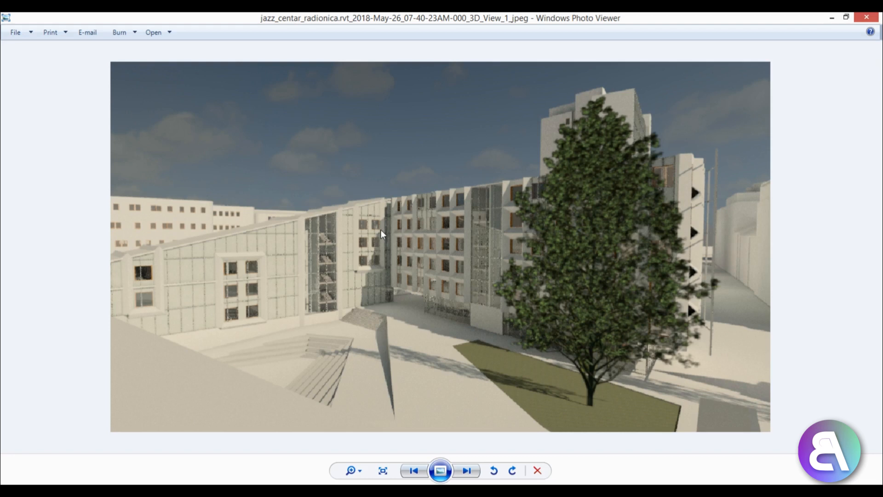
mouse_move(382, 240)
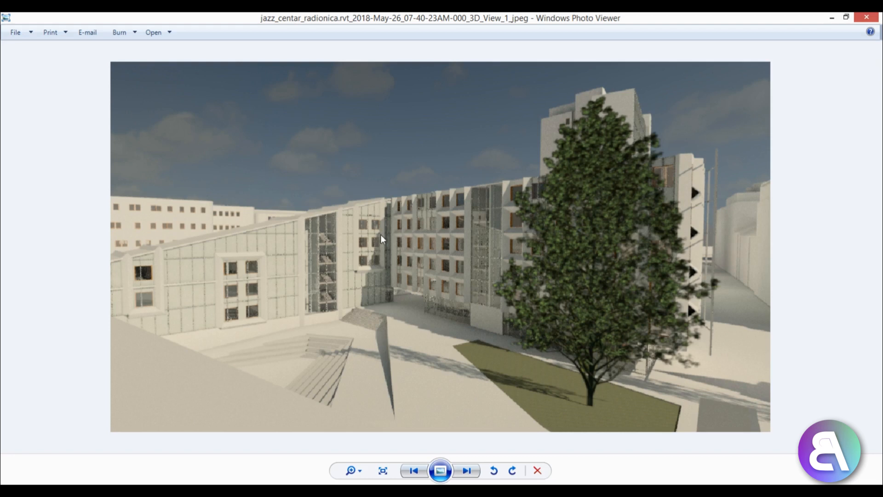